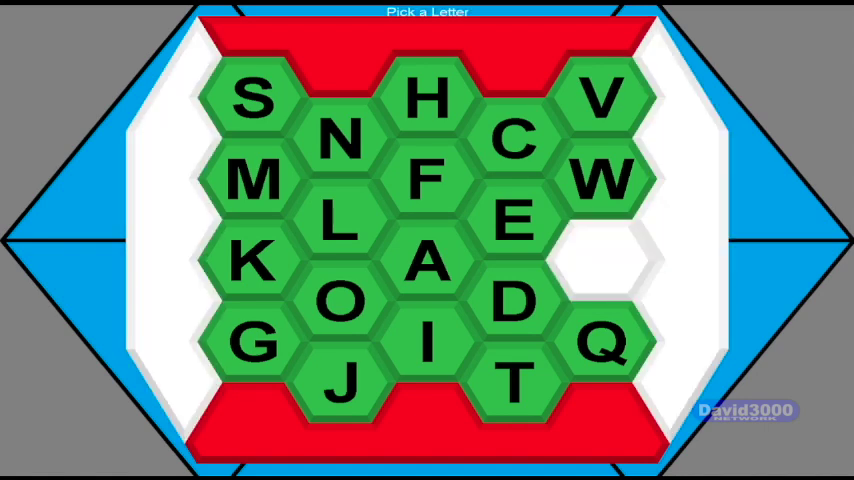
# Select the E hexagon and award it to White, giving White two hexes.
pyautogui.click(513, 222)
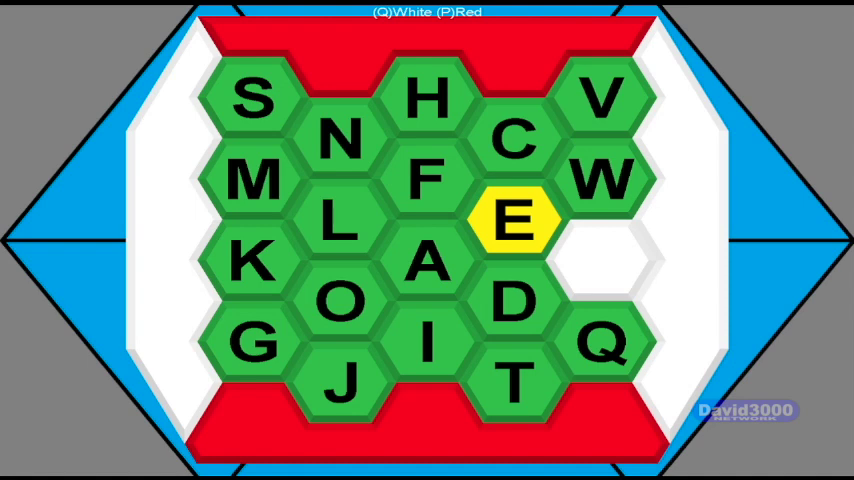
pyautogui.click(516, 221)
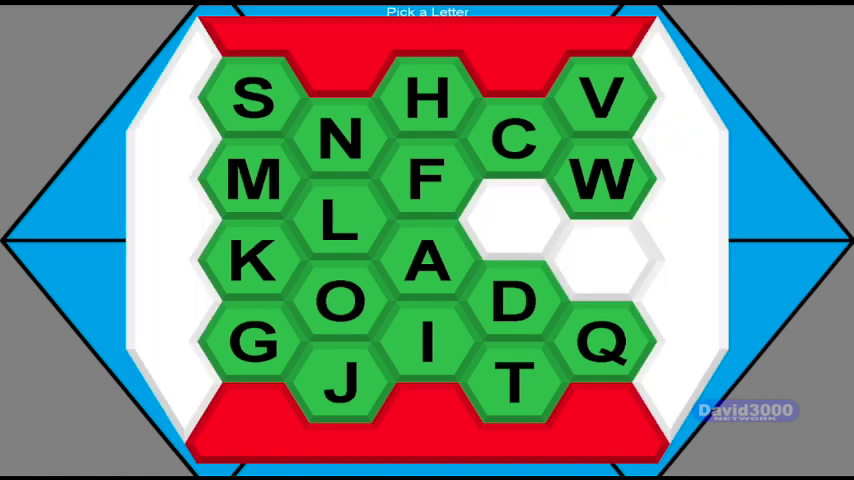
# Select the A hexagon and give it to White, bringing White to three hexes.
pyautogui.click(426, 262)
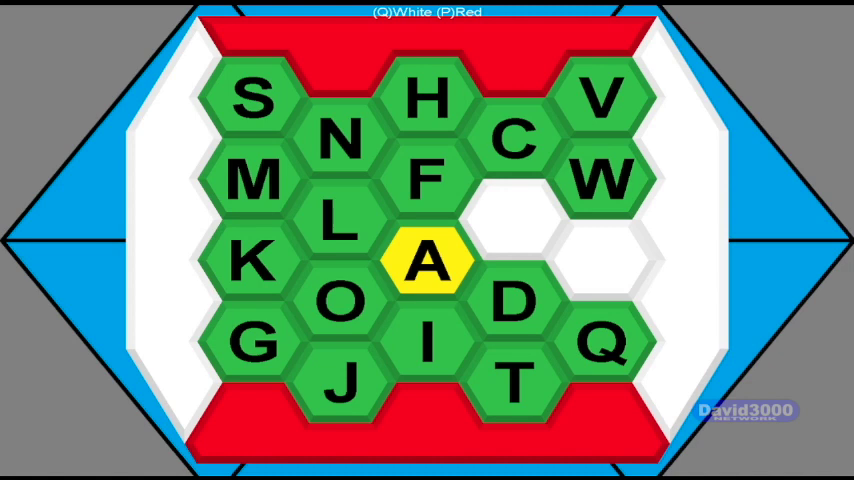
pyautogui.click(427, 258)
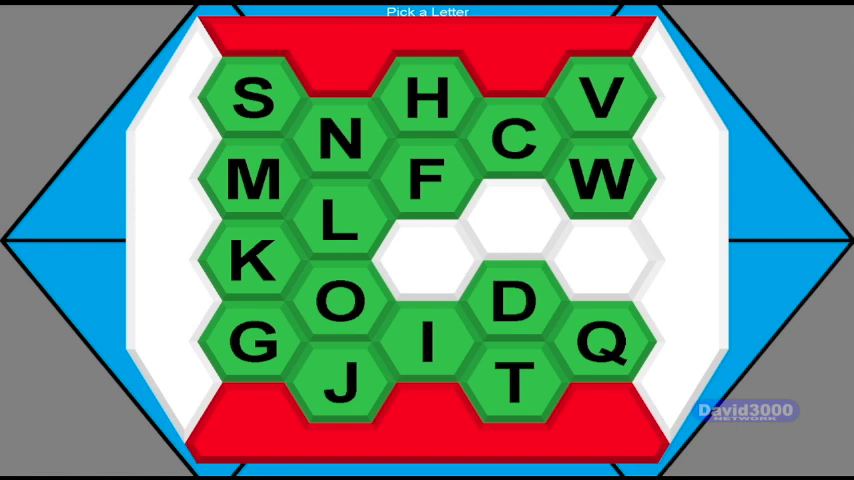
# Turn the O hexagon white, giving White four hexes.
pyautogui.click(344, 302)
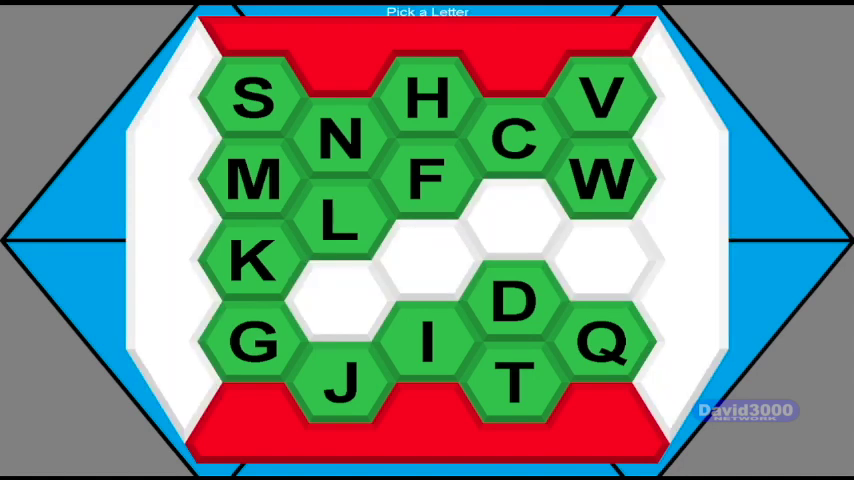
pyautogui.click(258, 342)
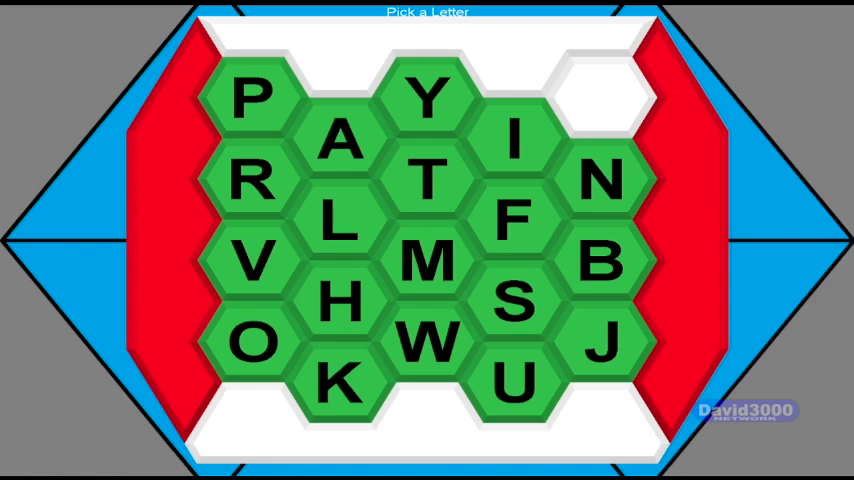
# Pick the N hexagon to play for, to be awarded to Red.
pyautogui.click(600, 180)
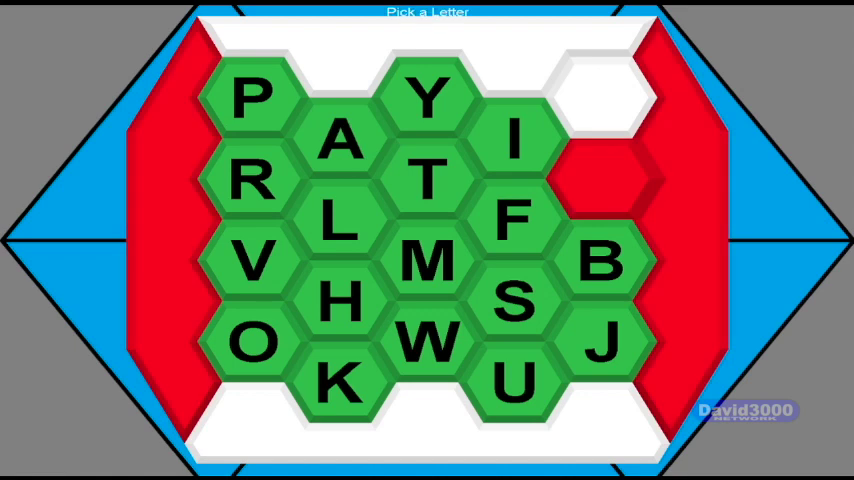
pyautogui.click(513, 220)
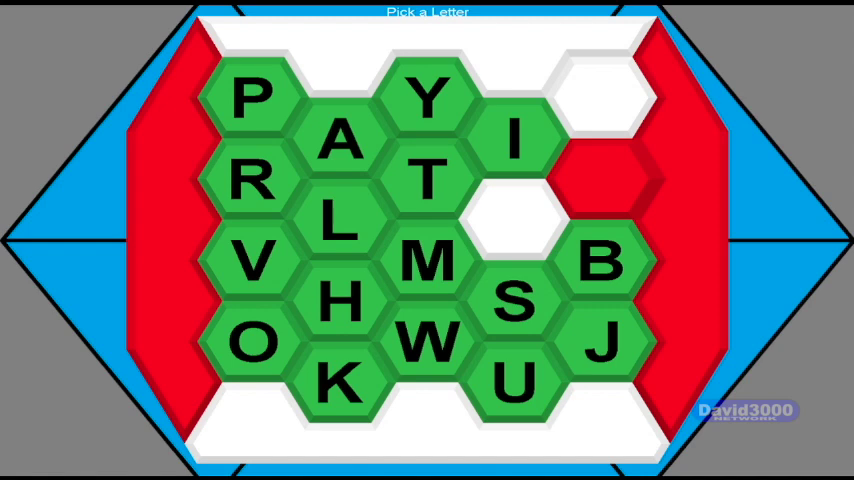
# Choose the next letter hexagon to play for on the board.
pyautogui.click(515, 140)
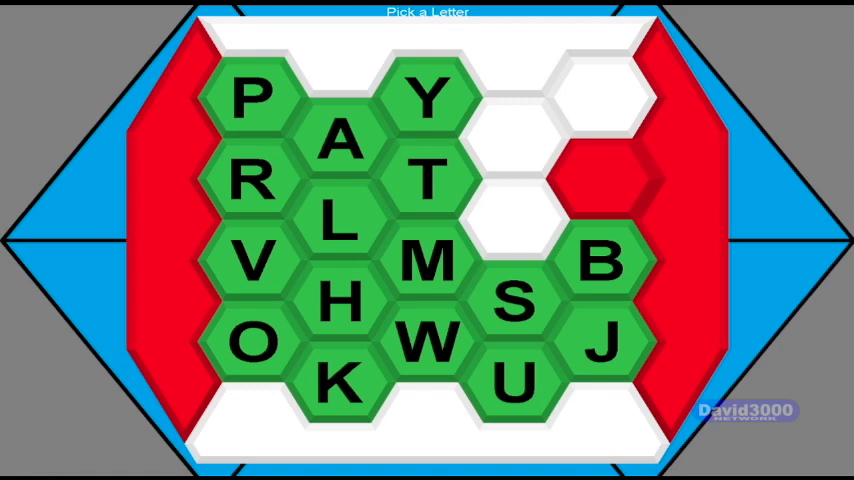
# Pick the green S hexagon as the next letter to play for.
pyautogui.click(514, 302)
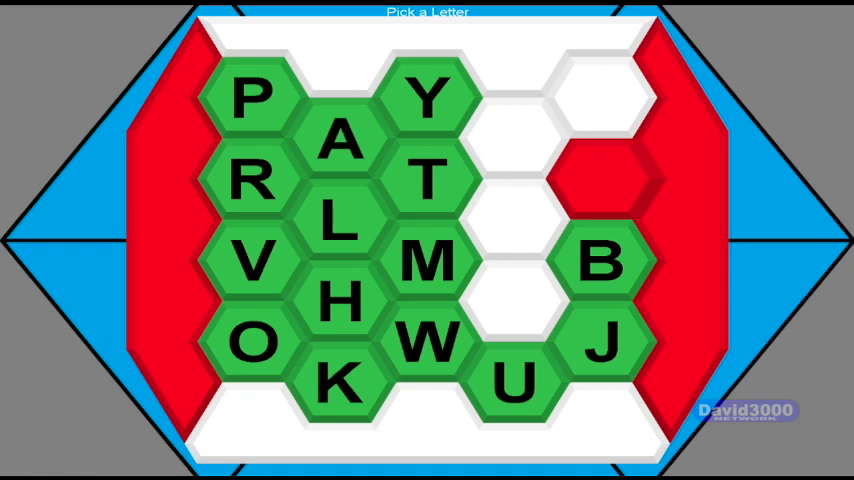
# Pick the green W hexagon as the next letter to play for.
pyautogui.click(428, 340)
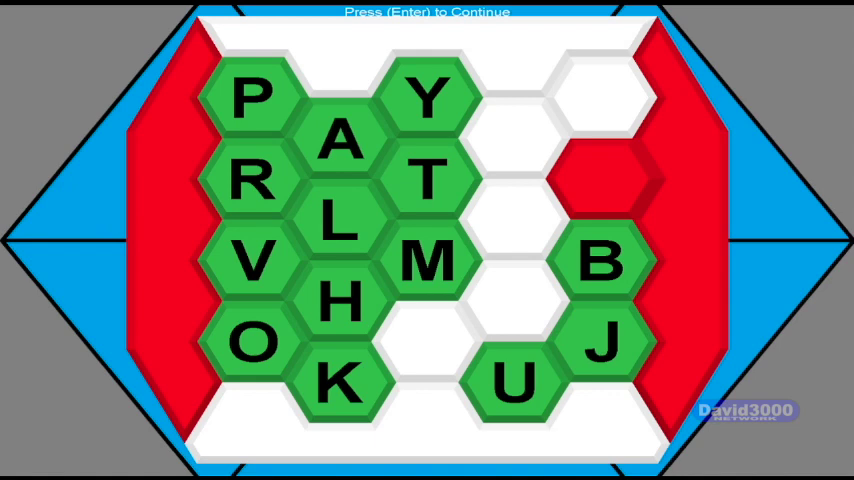